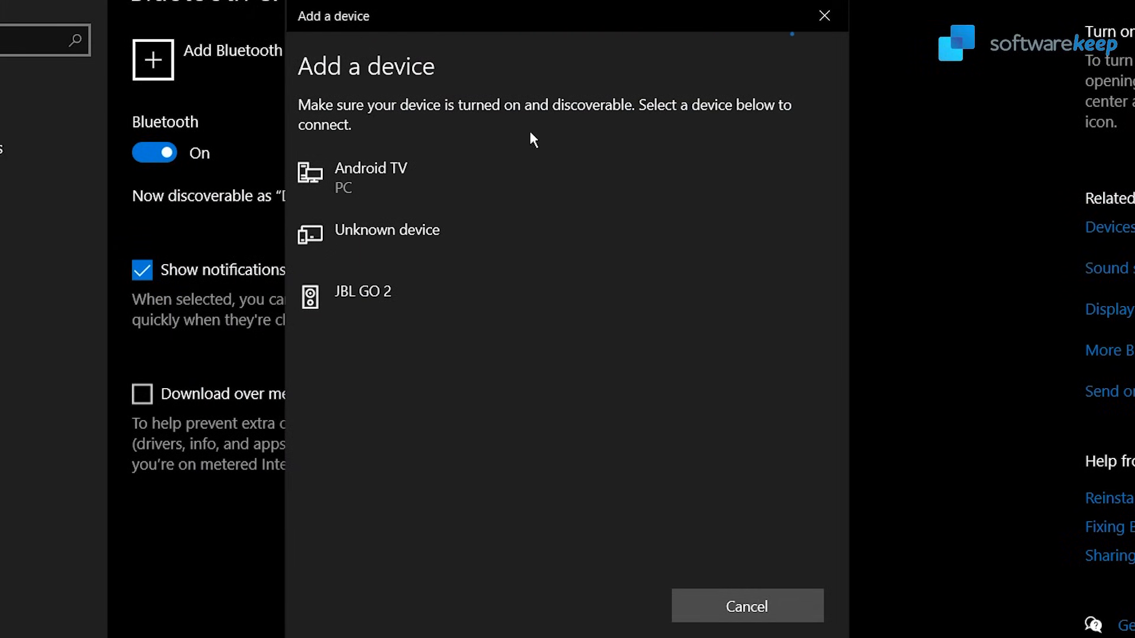
Select JBL GO 2 in Add a device and finish pairing once it reports ready
left_click(363, 296)
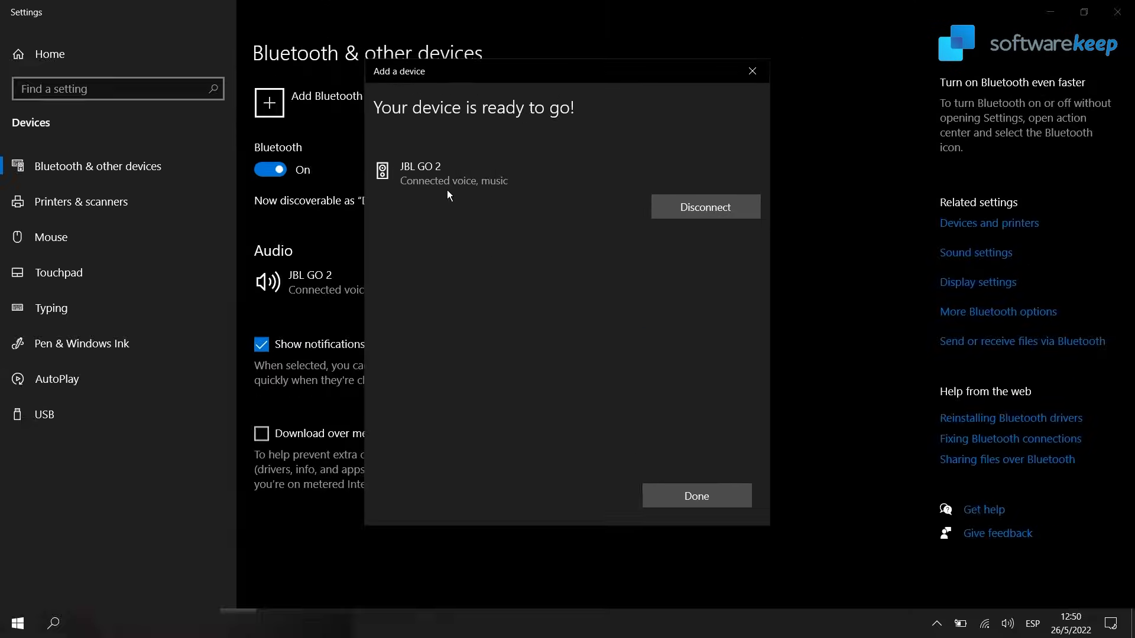
left_click(697, 495)
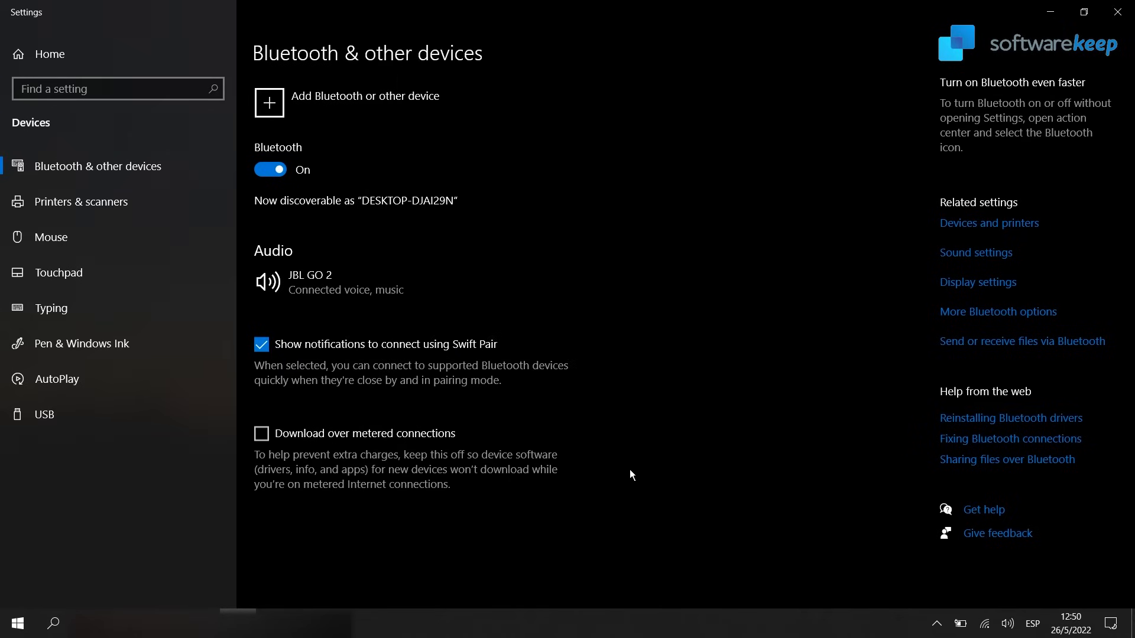
mouse_move(179, 583)
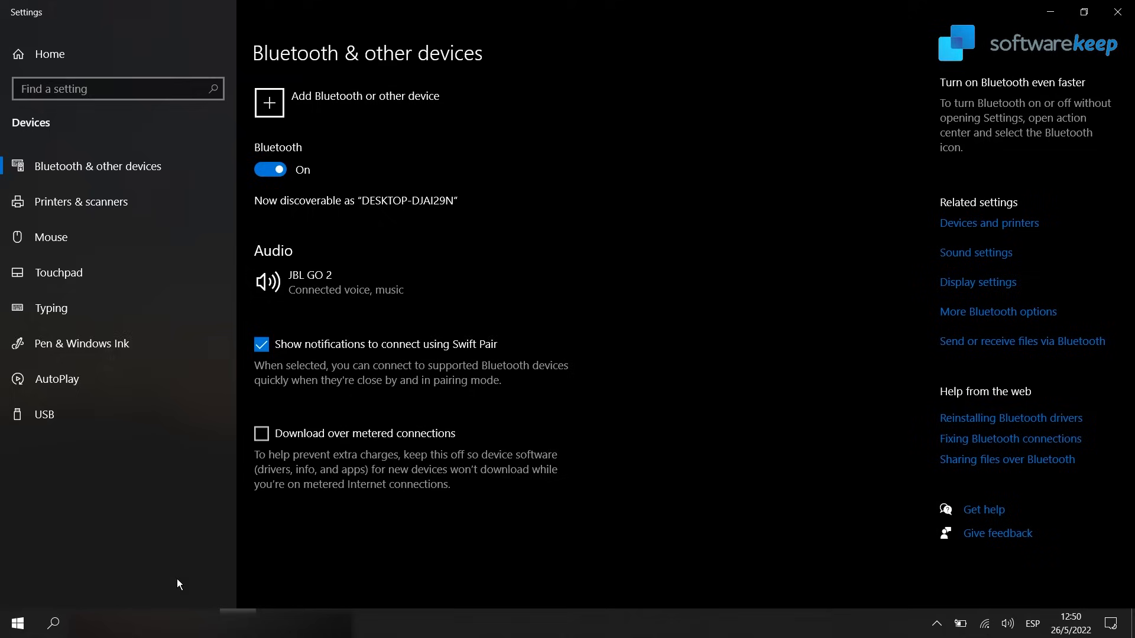